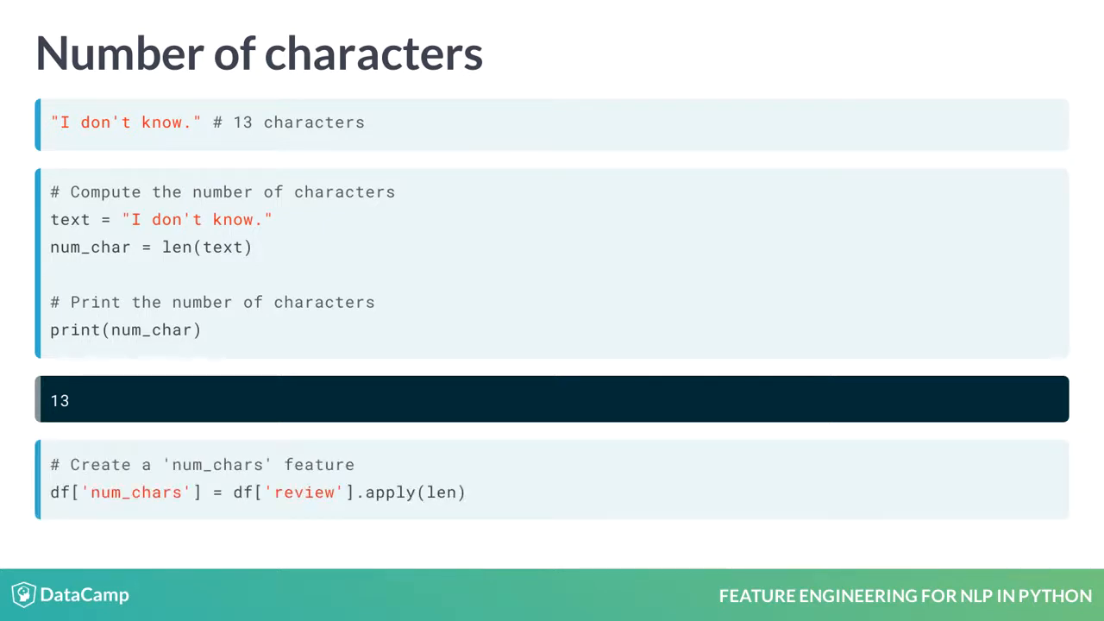
- Advance from Number of characters to the Number of words slide
{"action": "key", "text": "Right"}
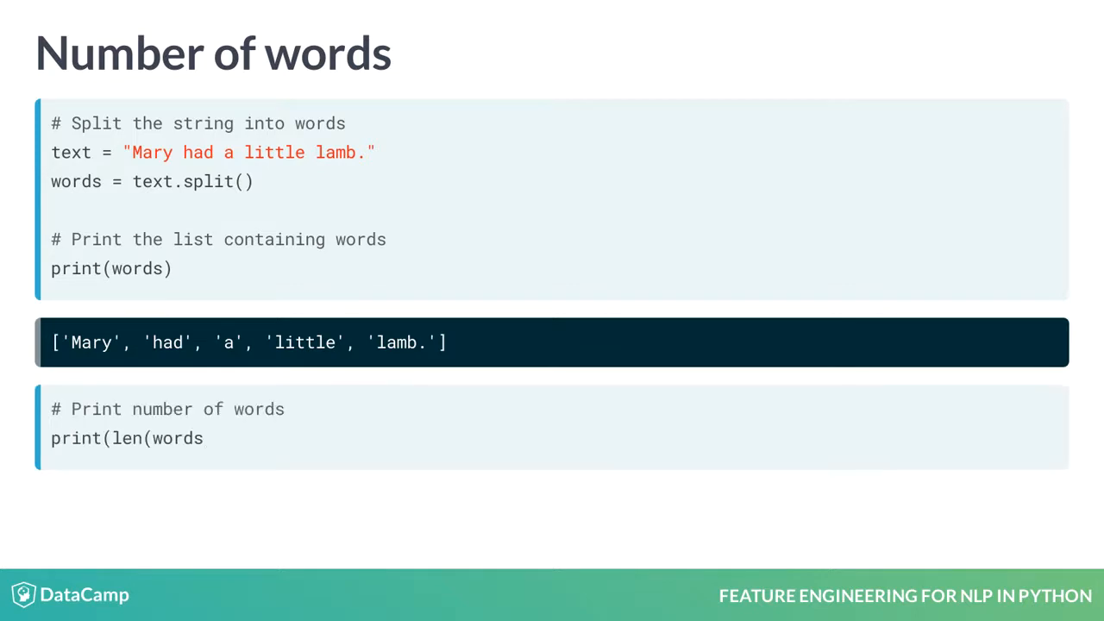
- Show the word_count function creating df['num_words'], then reach Average word length
{"action": "type", "text": "))"}
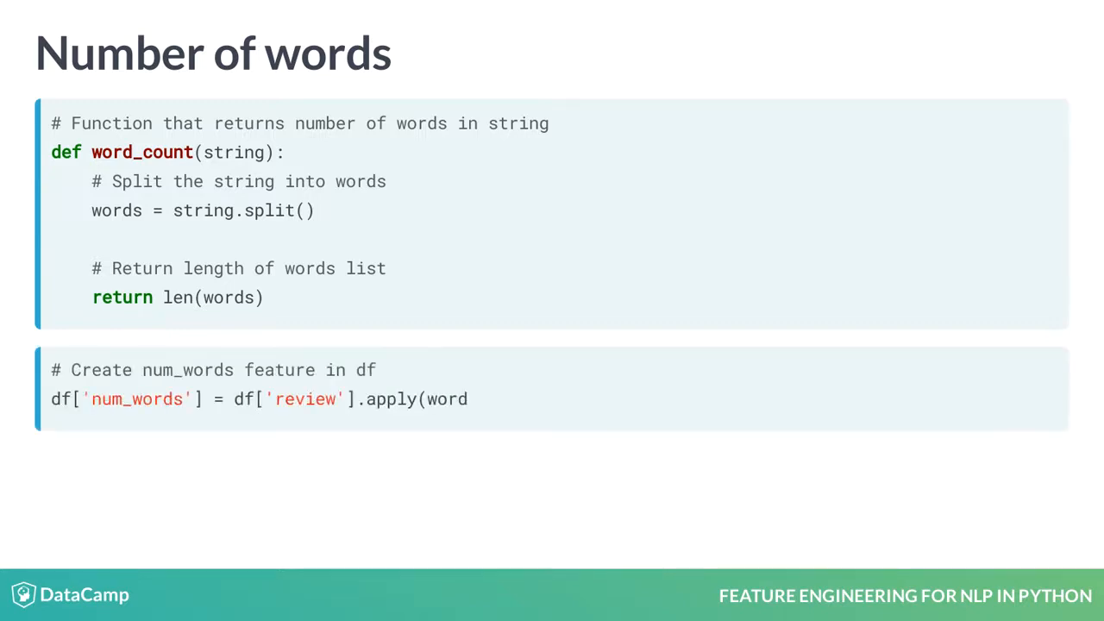
{"action": "type", "text": "_count)"}
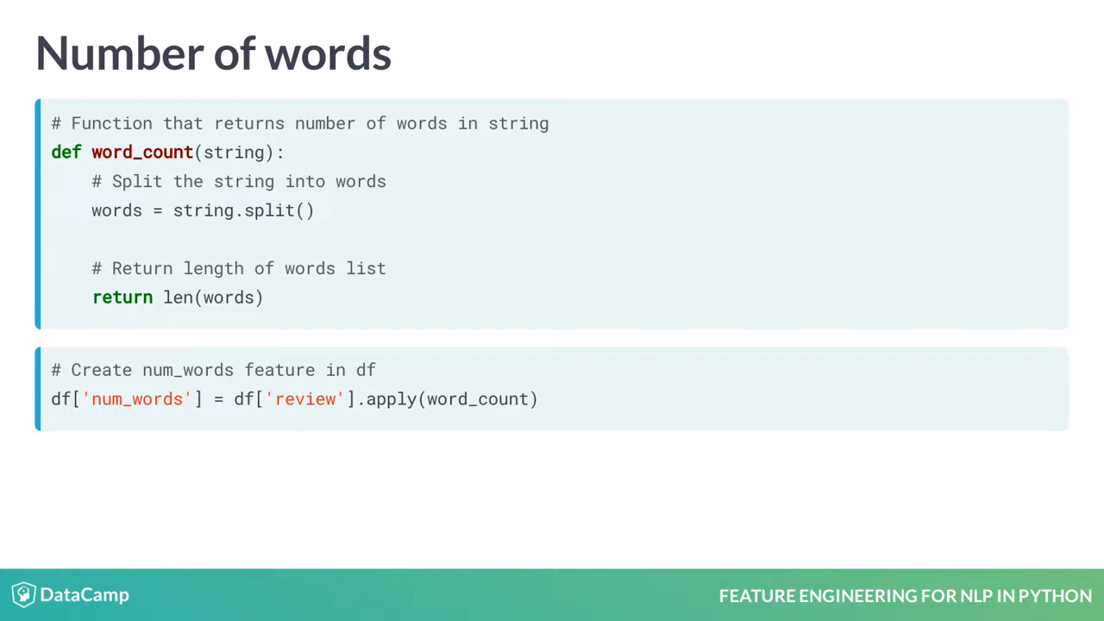
{"action": "key", "text": "Right"}
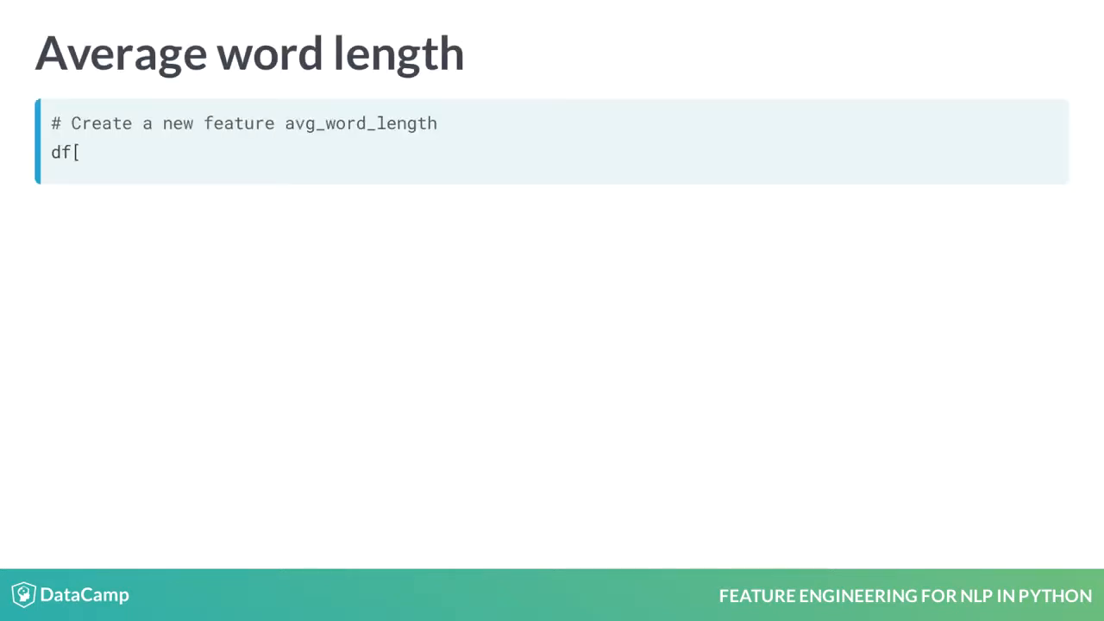
- Show df['avg_word_length'] = df['review'].apply(doc_density) on the Average word length slide
{"action": "type", "text": "'avg_word_length'] = df['review'].apply(doc_density)"}
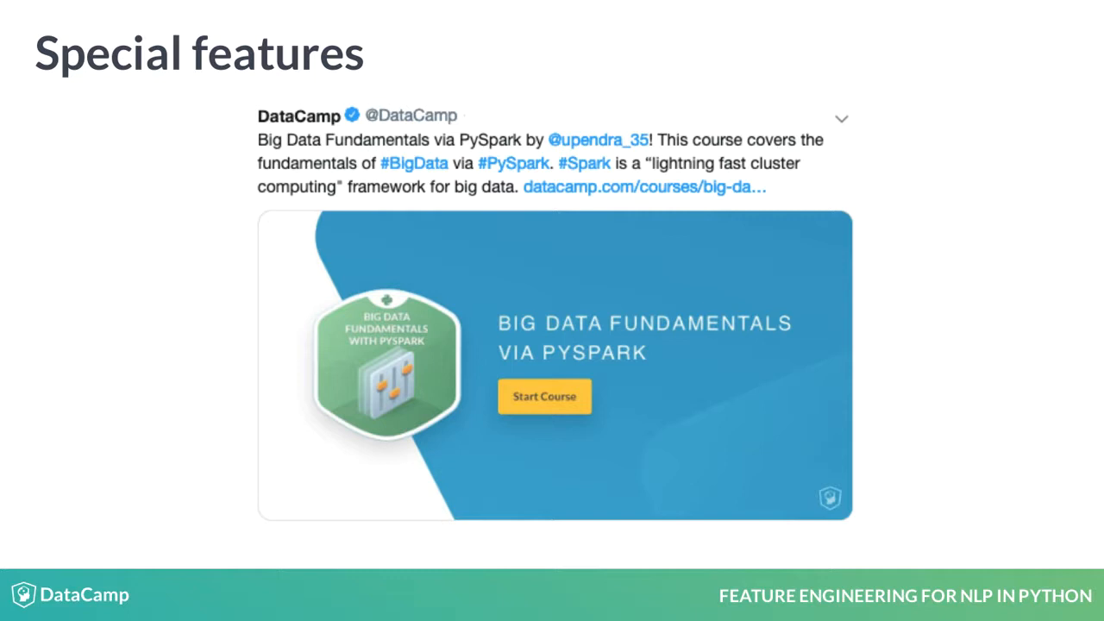
- Move past the Big Data PySpark tweet example to Hashtags and mentions
{"action": "key", "text": "Right"}
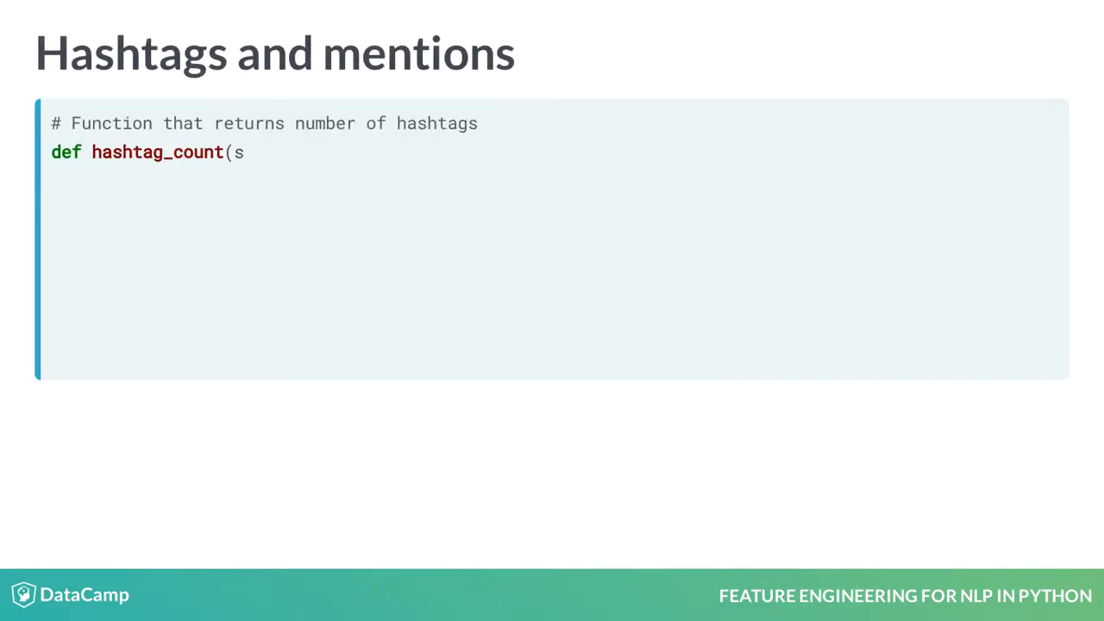
- Present hashtag_count(string) returning 2 for a sample tweet, then reach Other features
{"action": "type", "text": "tring):"}
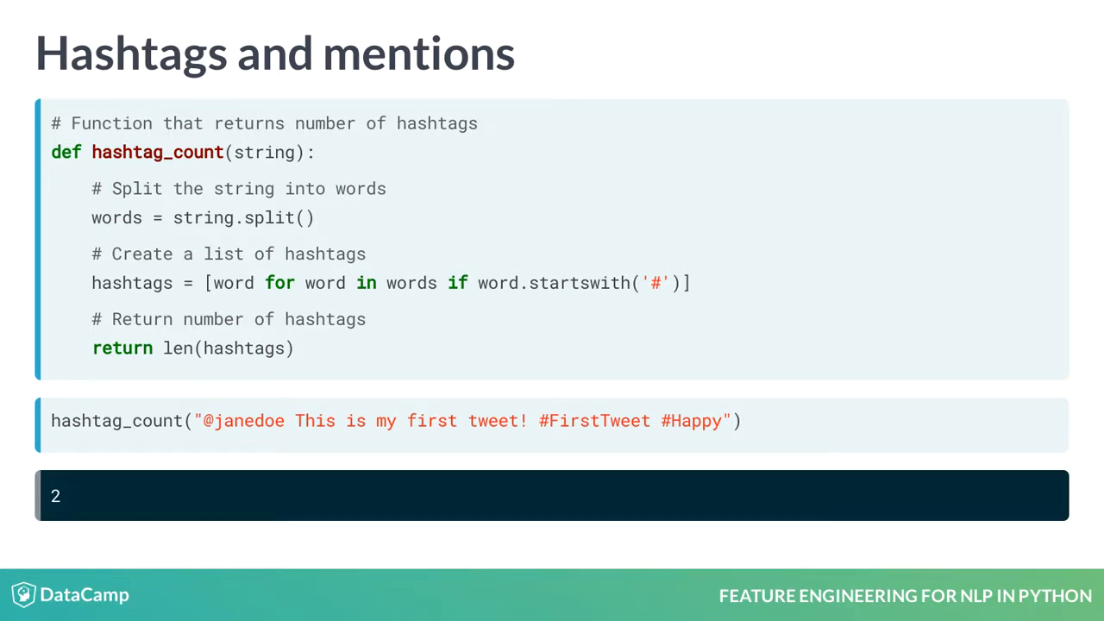
{"action": "key", "text": "Right"}
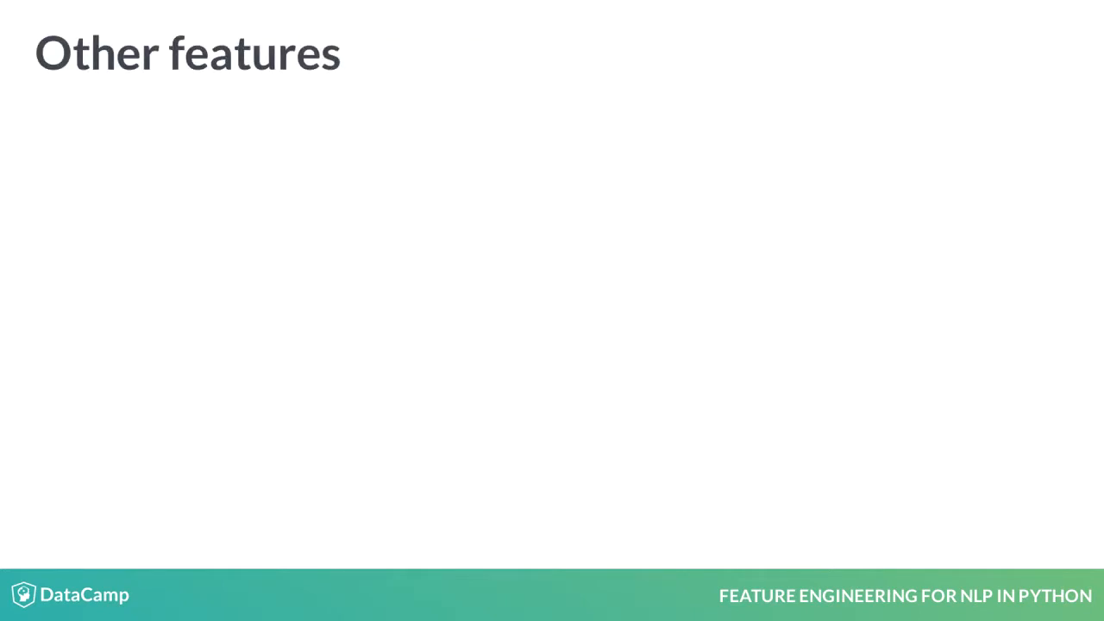